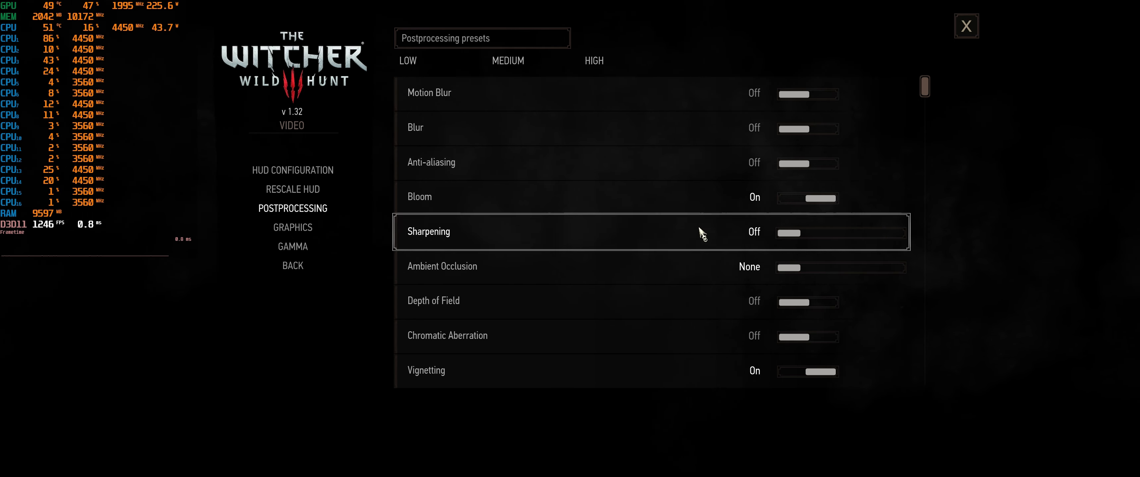
pyautogui.moveTo(683, 372)
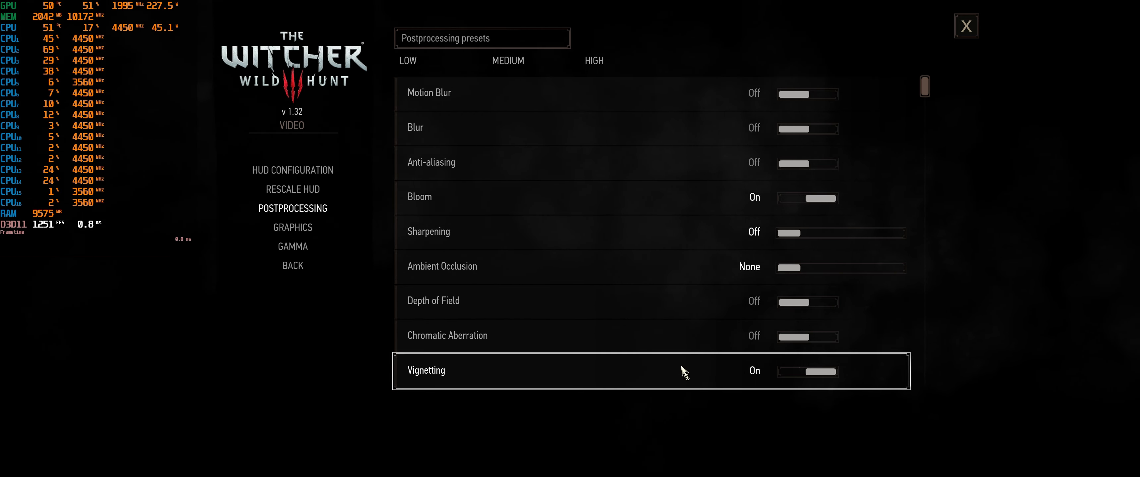
# Review the graphics quality list at 3440x1440, confirming characters, shadows, terrain, water and textures read Low
pyautogui.scroll(-3)
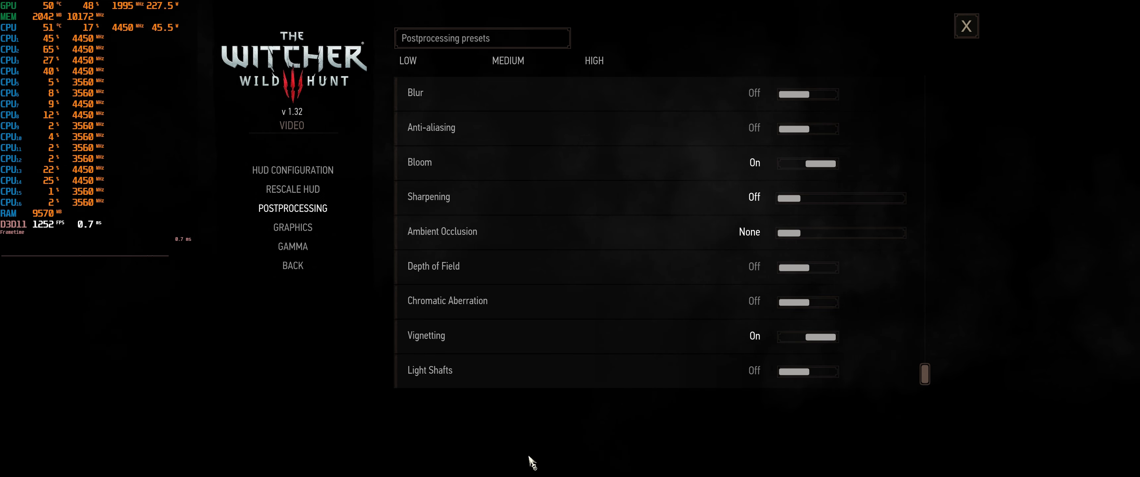
pyautogui.click(292, 227)
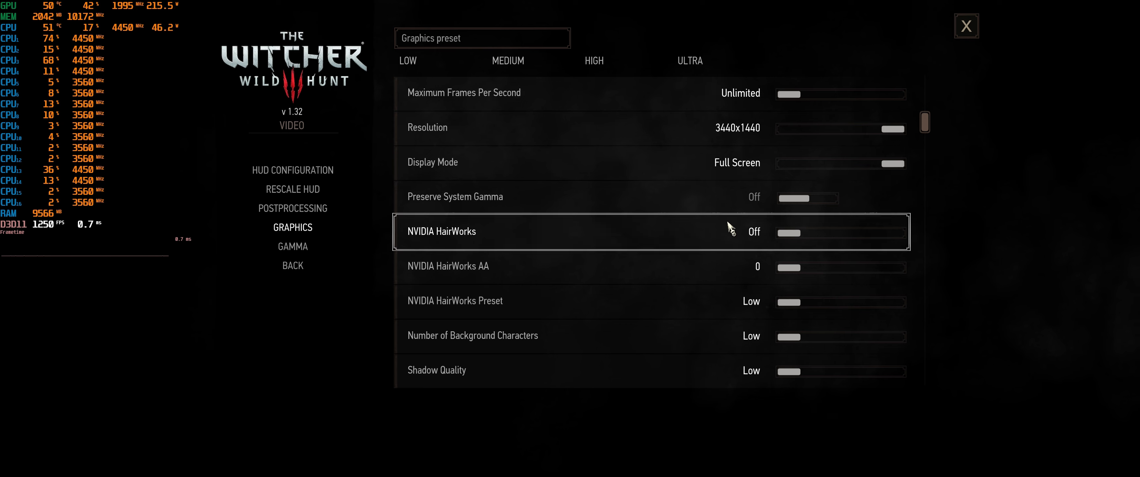
pyautogui.scroll(-3)
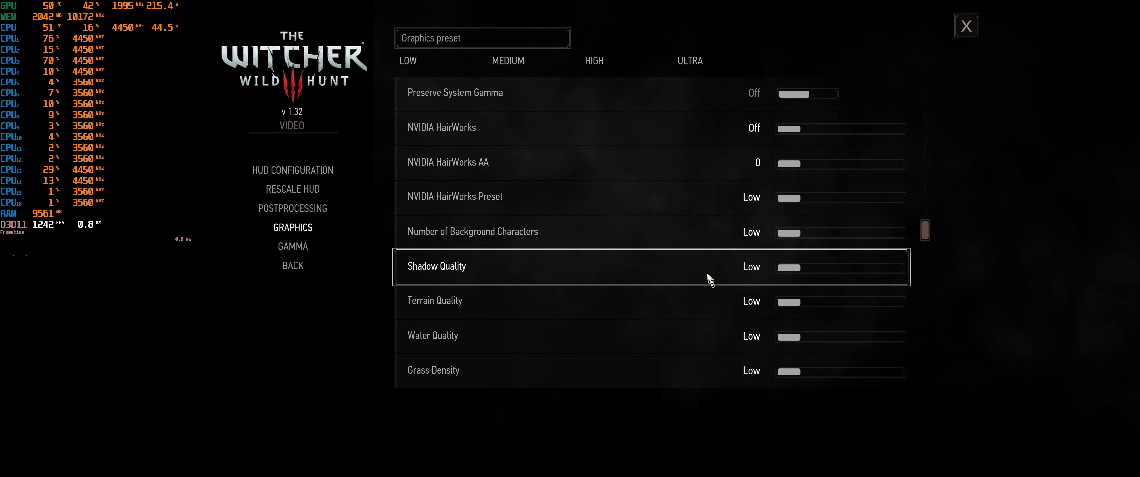
pyautogui.scroll(-3)
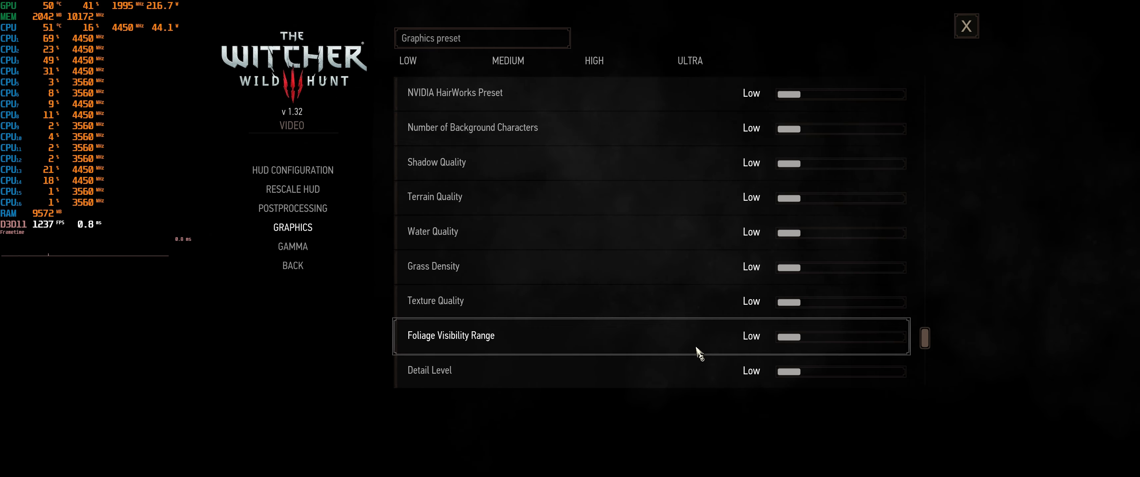
pyautogui.scroll(-3)
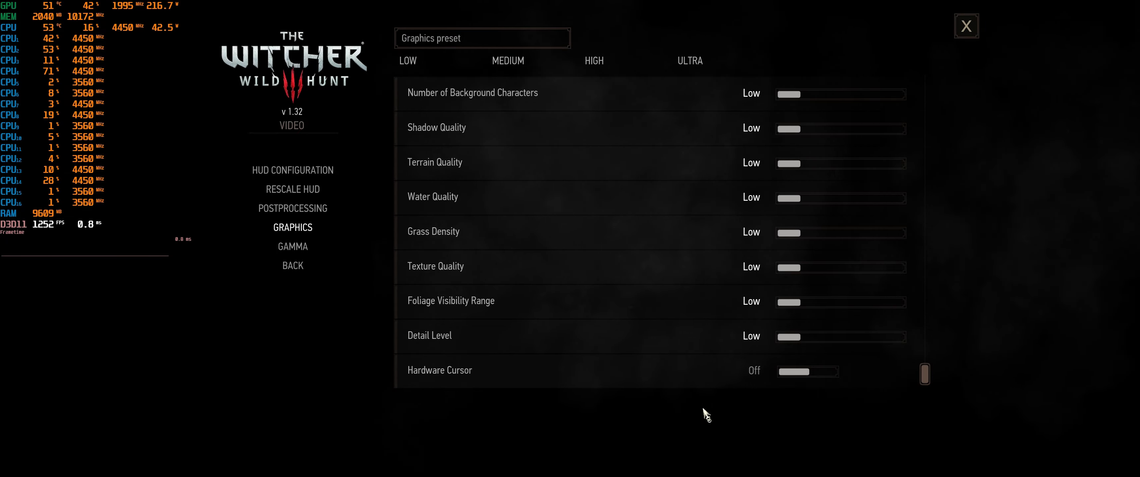
# Run Geralt along the dirt road and through the bushes to the river at Low, overlay near 320 FPS
pyautogui.click(966, 26)
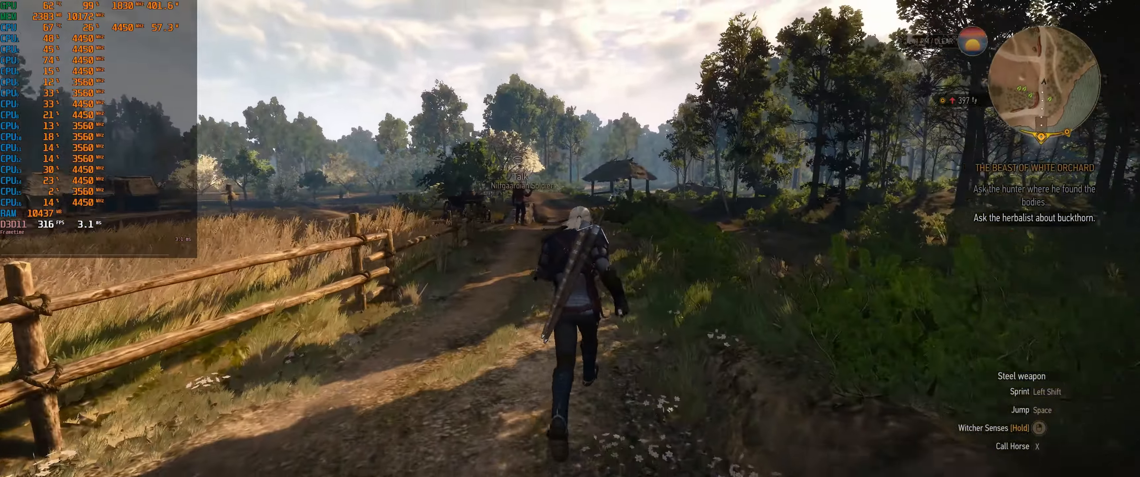
pyautogui.press('w')
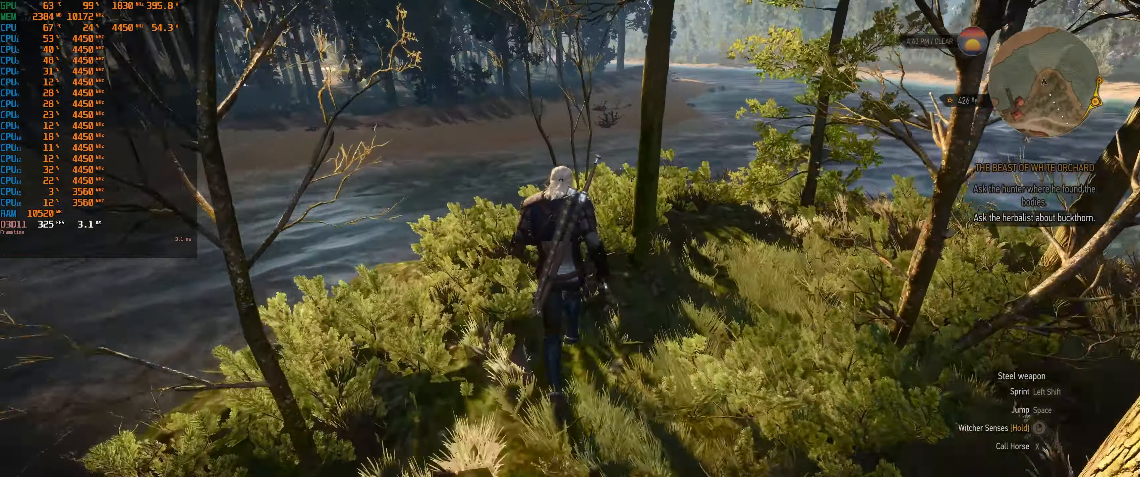
pyautogui.press('w')
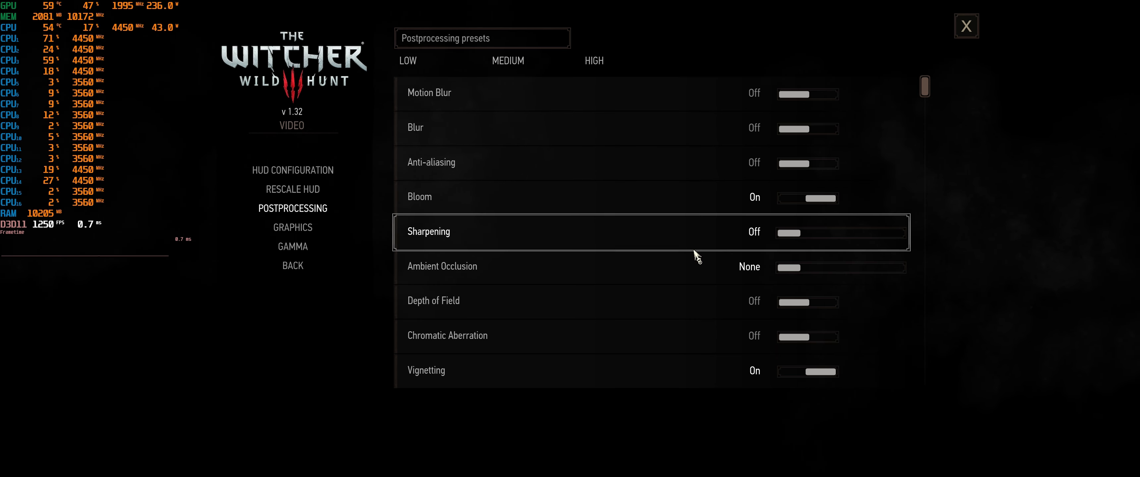
# Switch the graphics preset to Medium and verify characters, shadows, terrain, water and textures read Medium
pyautogui.scroll(-3)
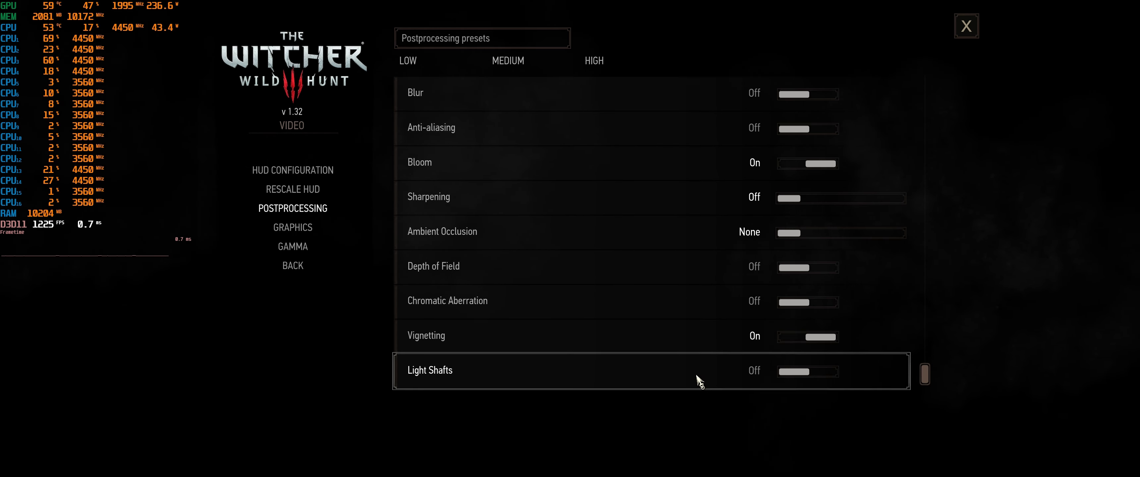
pyautogui.moveTo(315, 233)
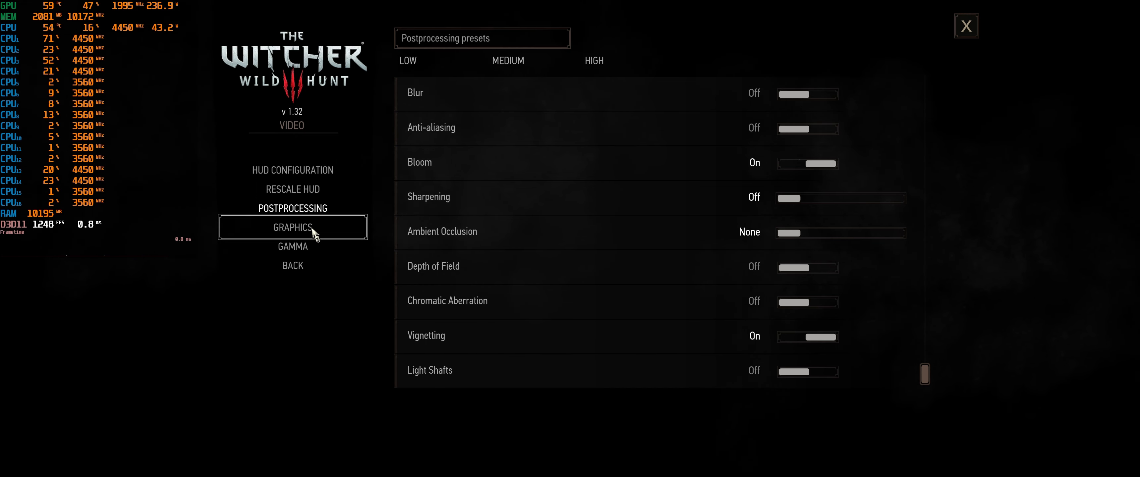
pyautogui.click(293, 227)
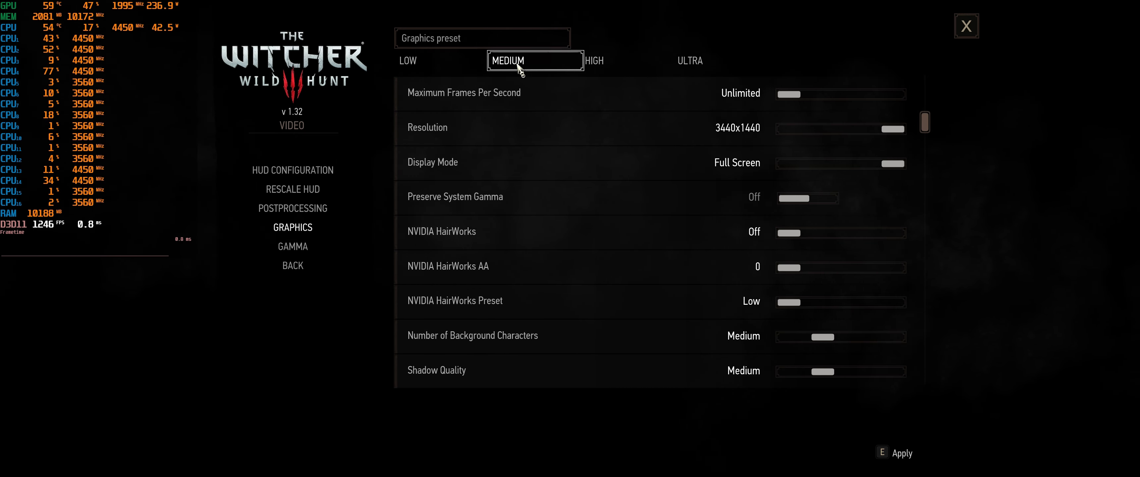
pyautogui.scroll(-3)
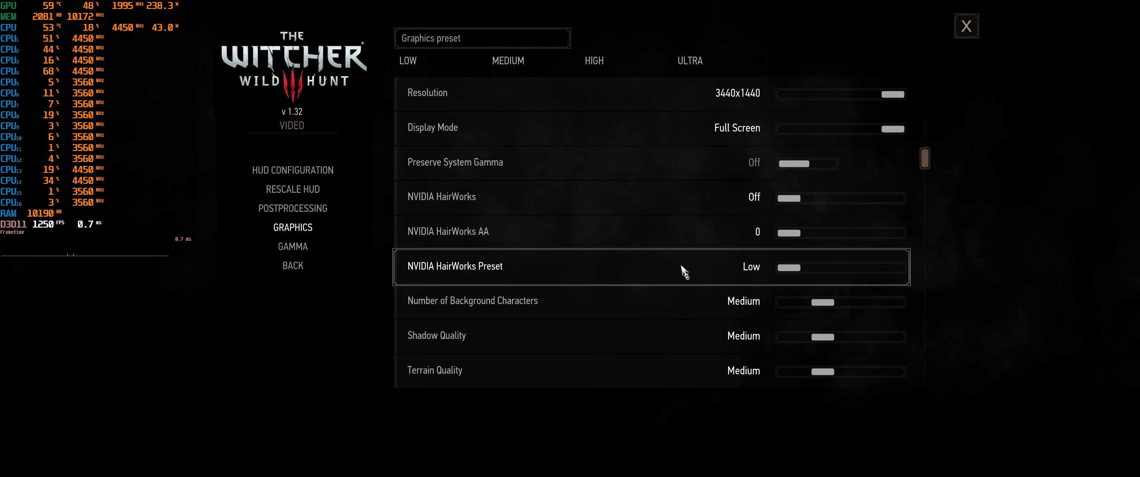
pyautogui.scroll(-3)
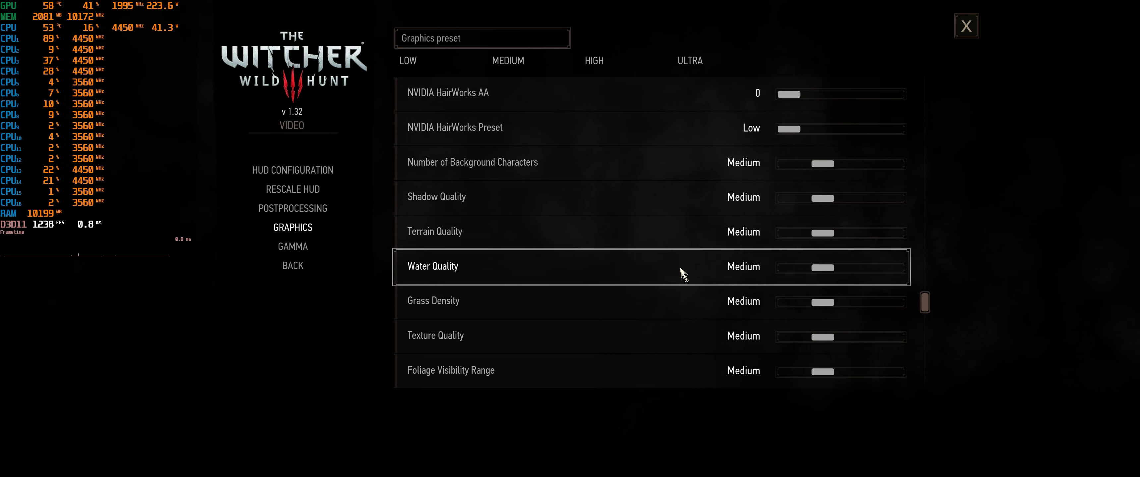
pyautogui.scroll(-3)
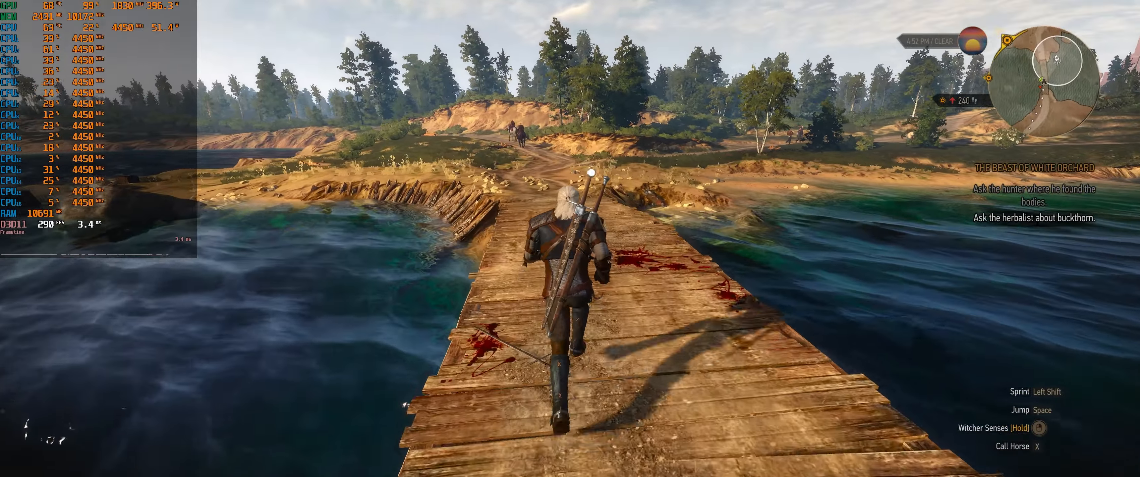
# Run Geralt across the wooden pier toward the shore at Medium, overlay near 290 FPS
pyautogui.press('w')
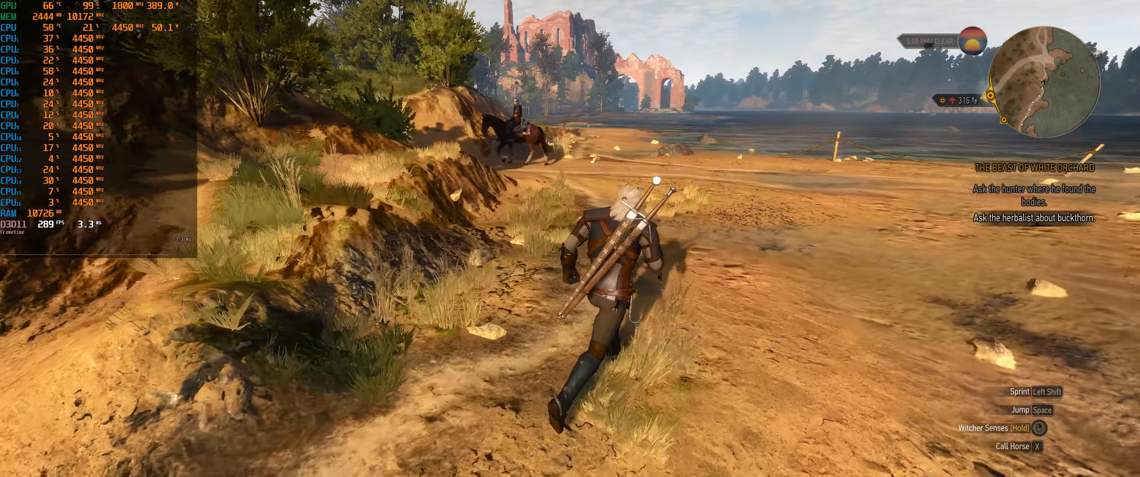
pyautogui.moveTo(571, 239)
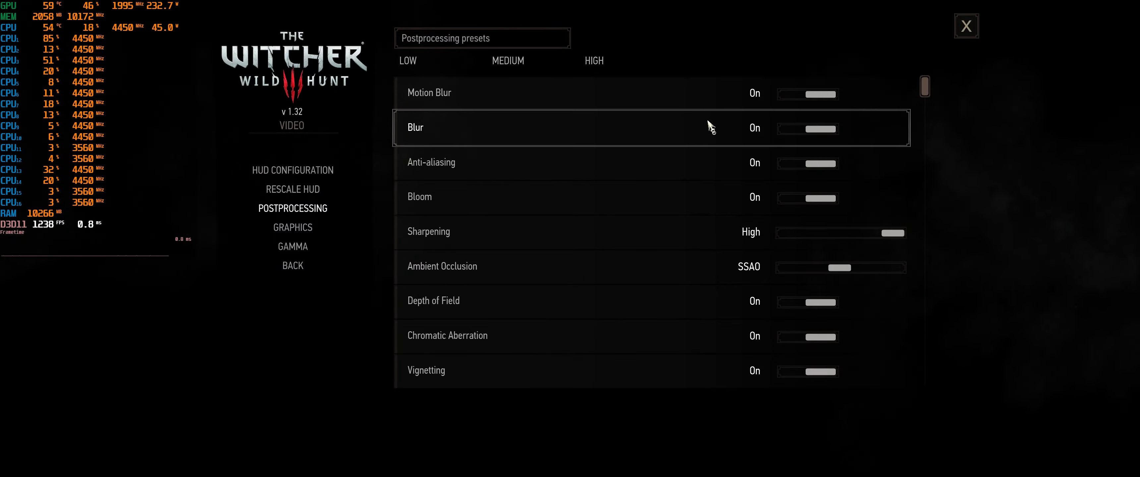
pyautogui.moveTo(676, 267)
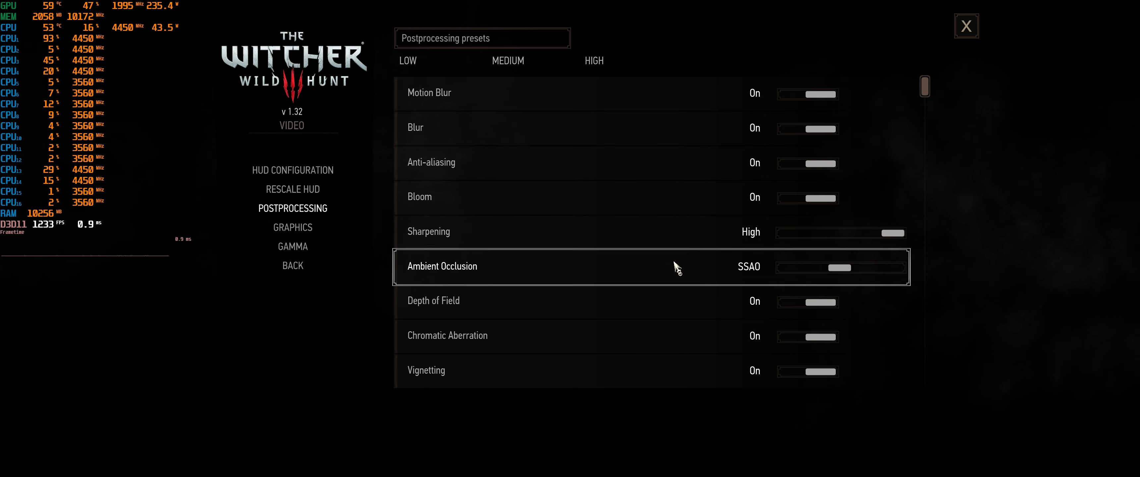
# Check postprocessing effects are on, then verify every graphics quality setting reads High
pyautogui.scroll(-3)
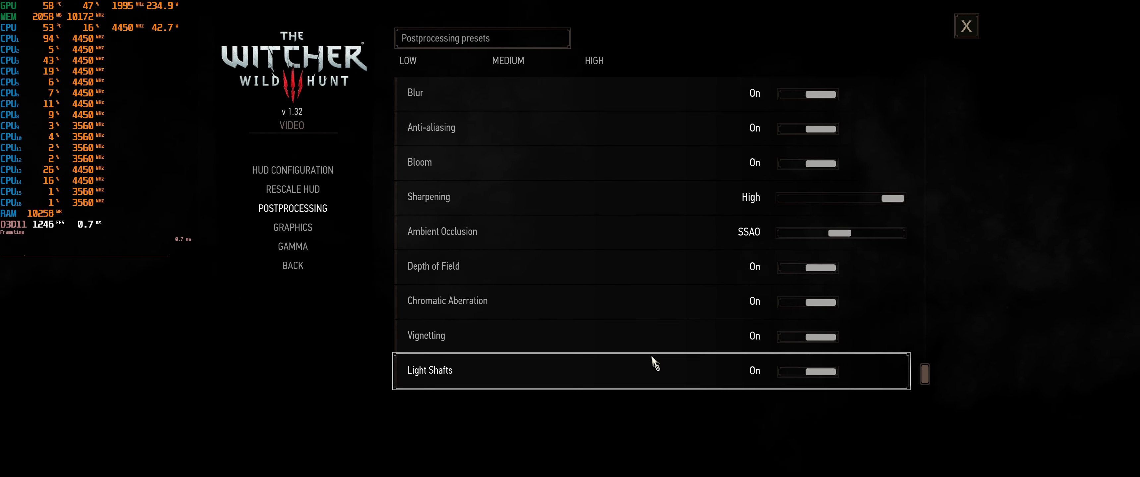
pyautogui.moveTo(350, 327)
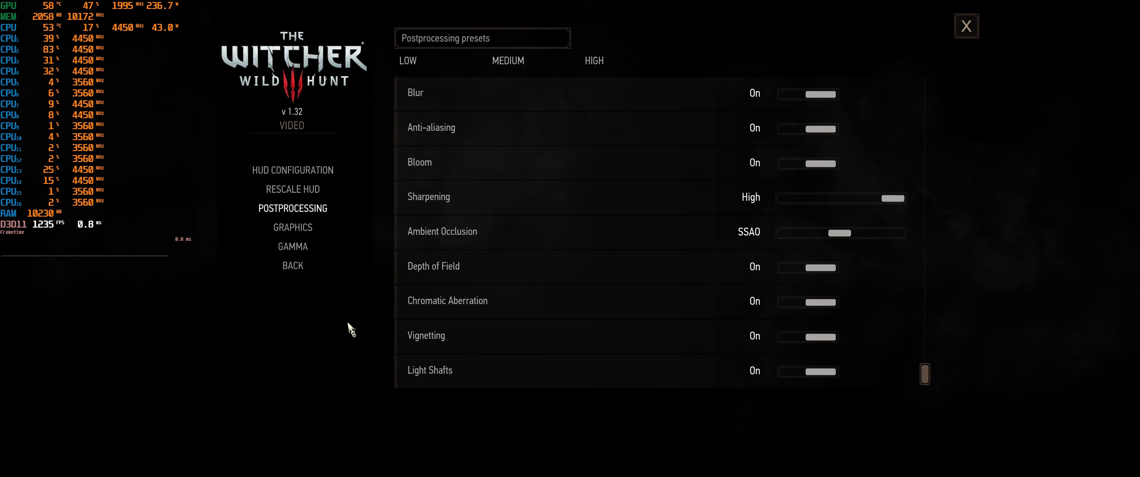
pyautogui.click(293, 227)
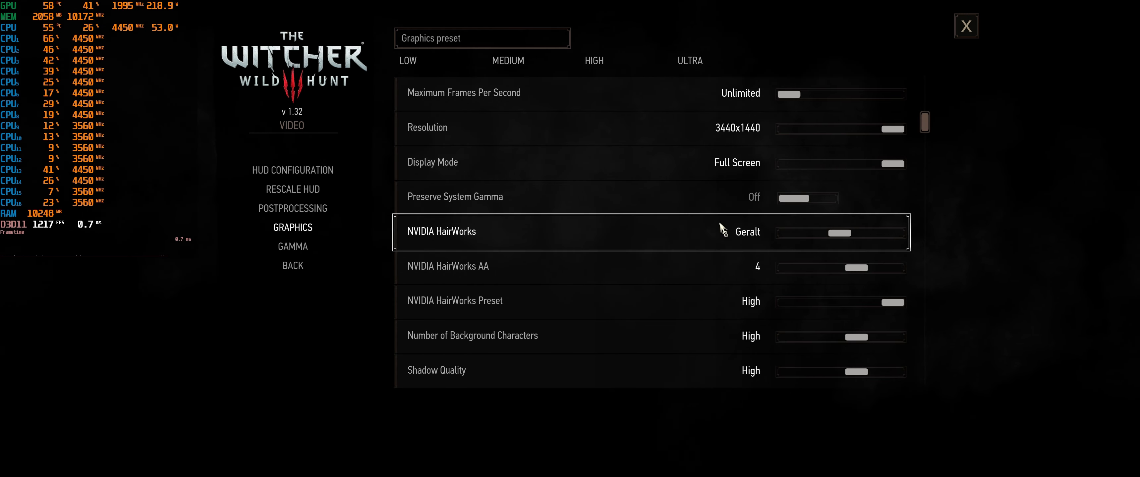
pyautogui.scroll(-3)
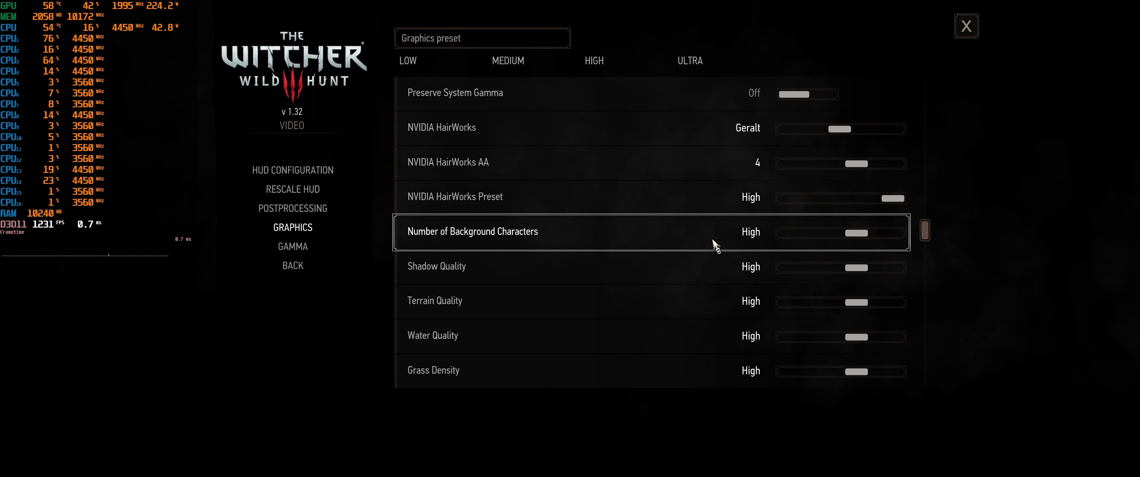
pyautogui.scroll(-3)
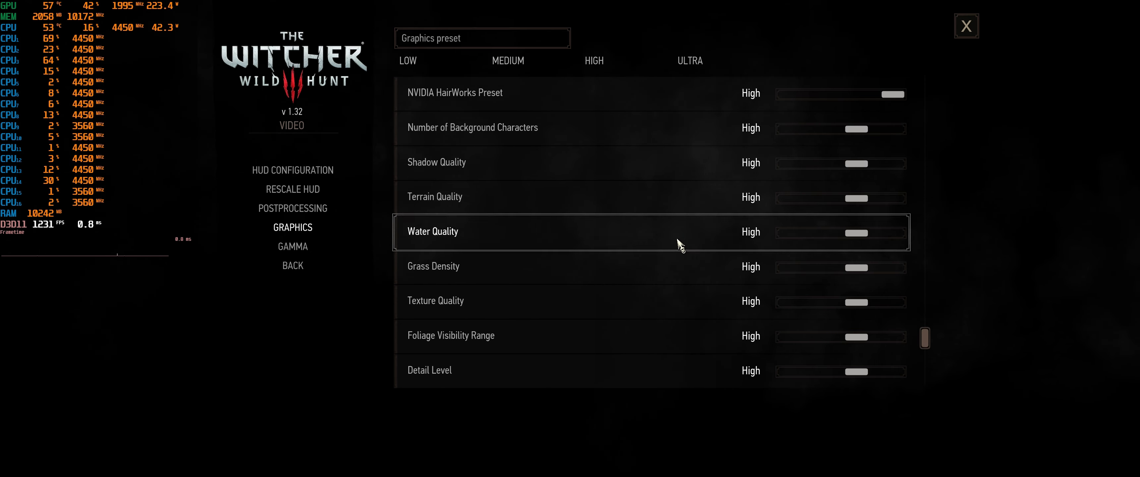
pyautogui.moveTo(632, 383)
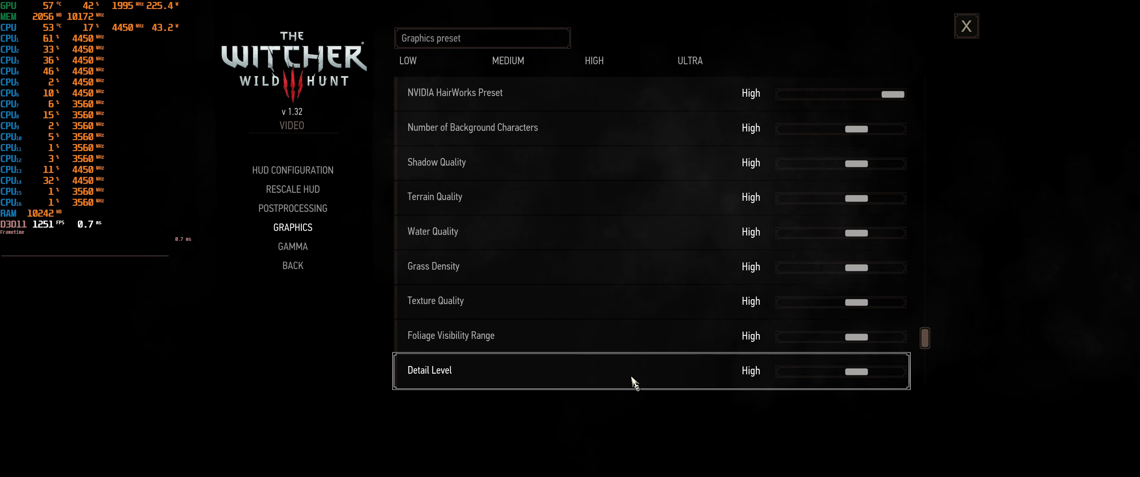
pyautogui.scroll(-3)
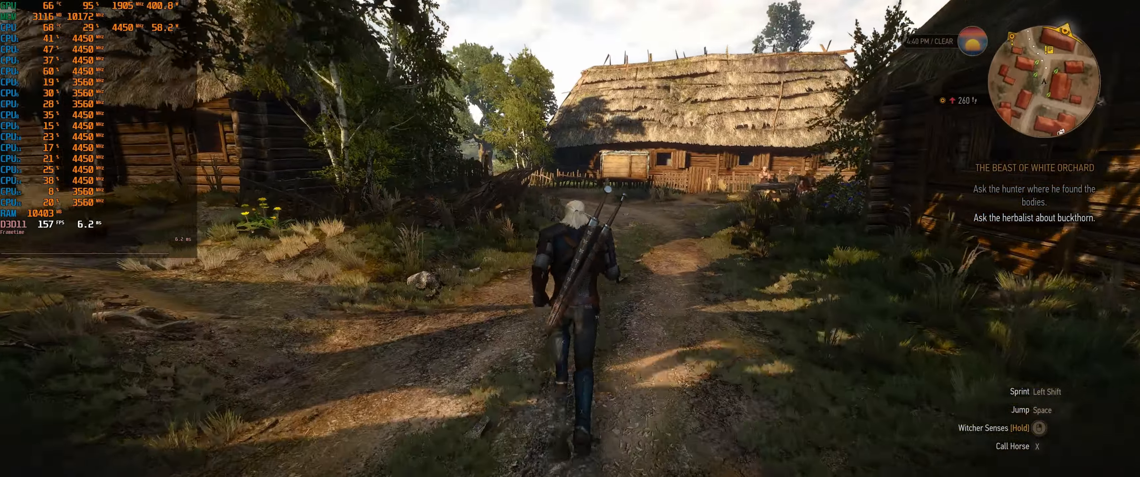
# Run Geralt through the village, out the wooden gate and across the fields at High, overlay around 160–190 FPS
pyautogui.press('w')
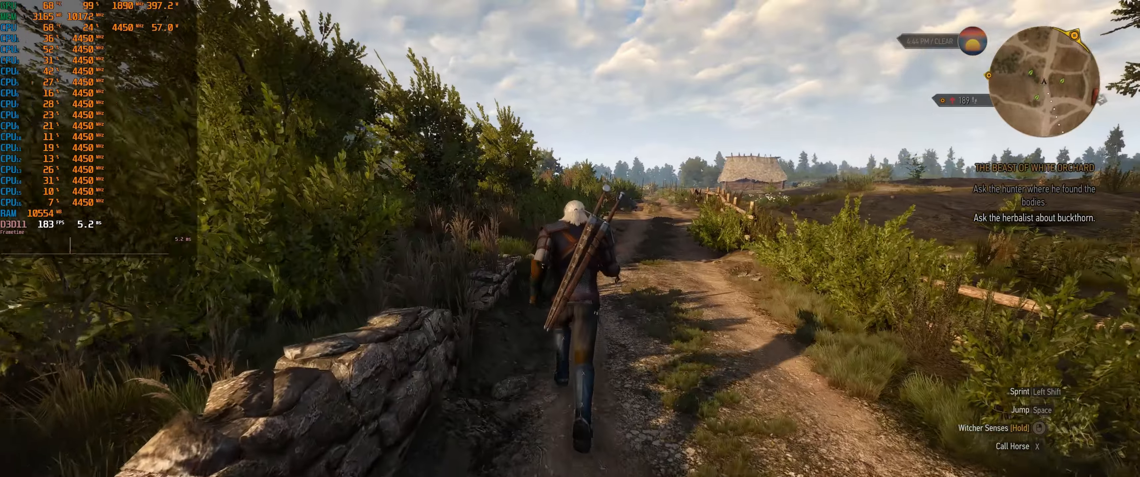
pyautogui.press('w')
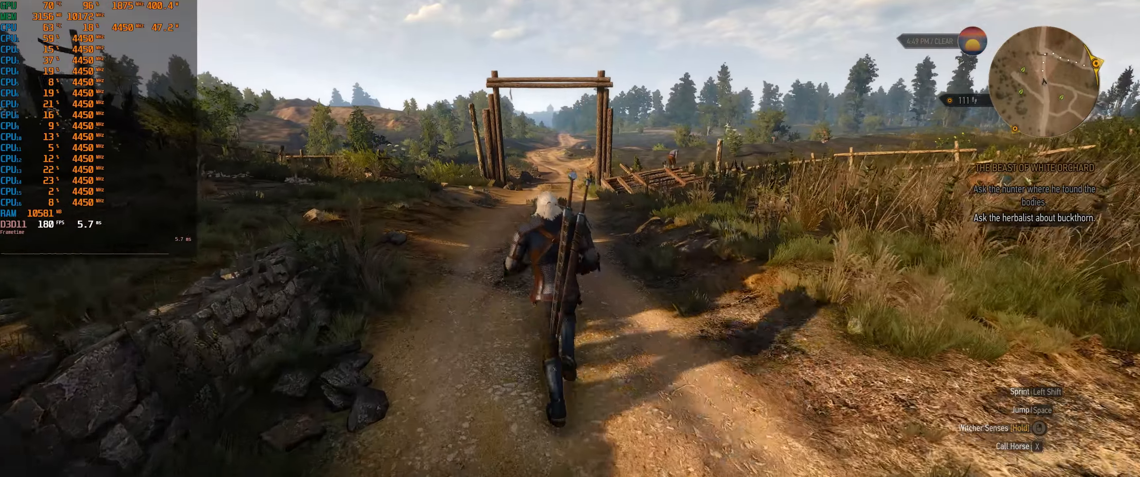
pyautogui.press('w')
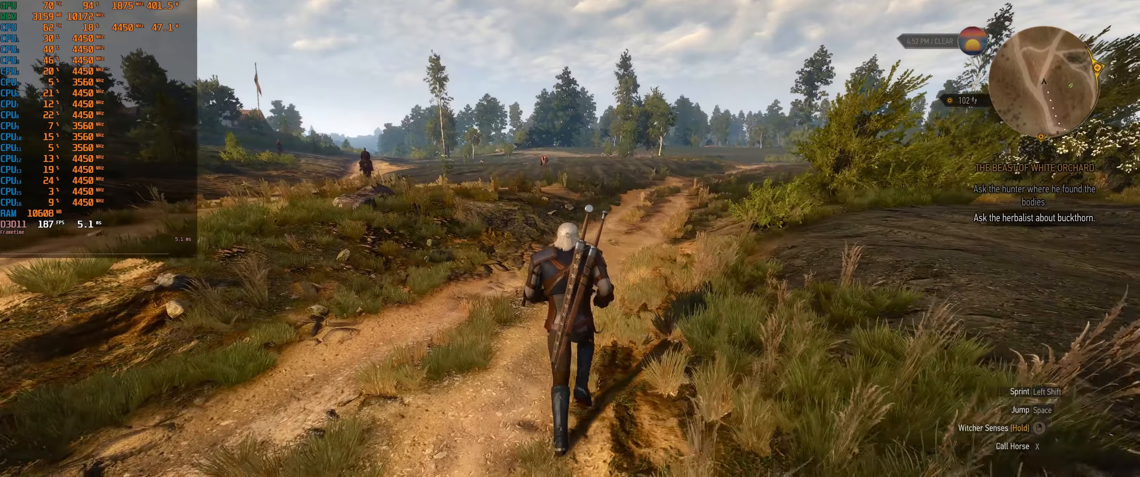
pyautogui.press('w')
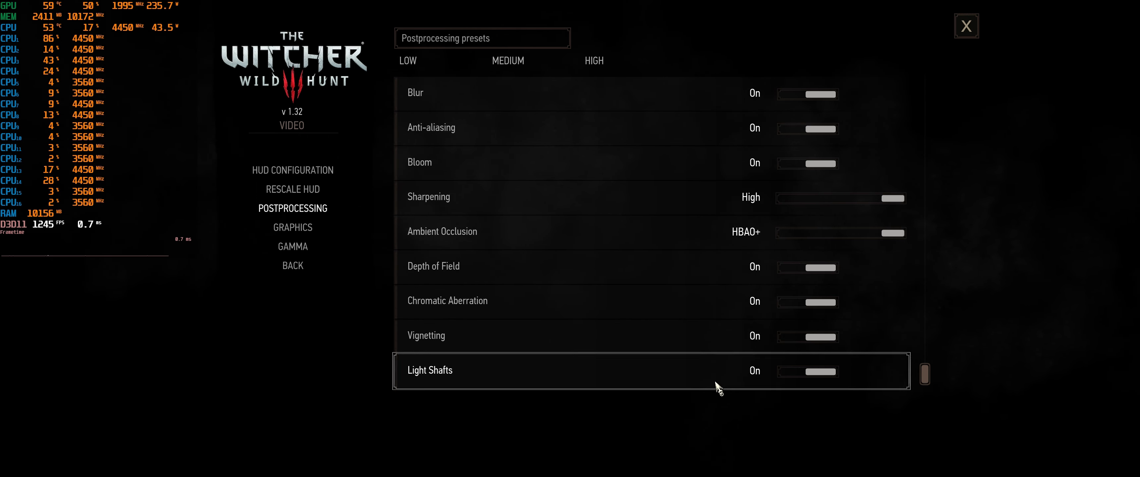
# Verify characters, shadows, terrain, water, grass and textures read Ultra in the graphics options
pyautogui.click(292, 228)
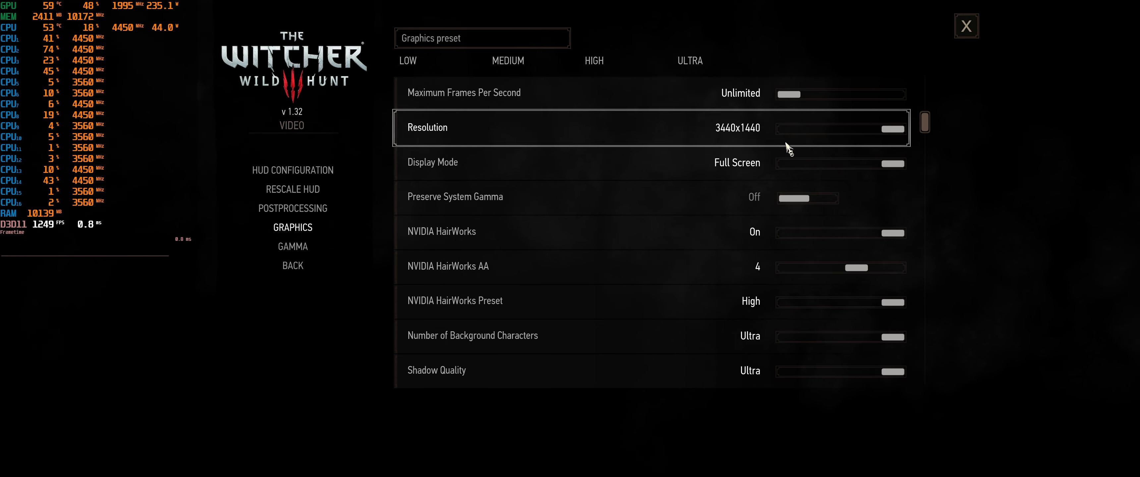
pyautogui.moveTo(768, 274)
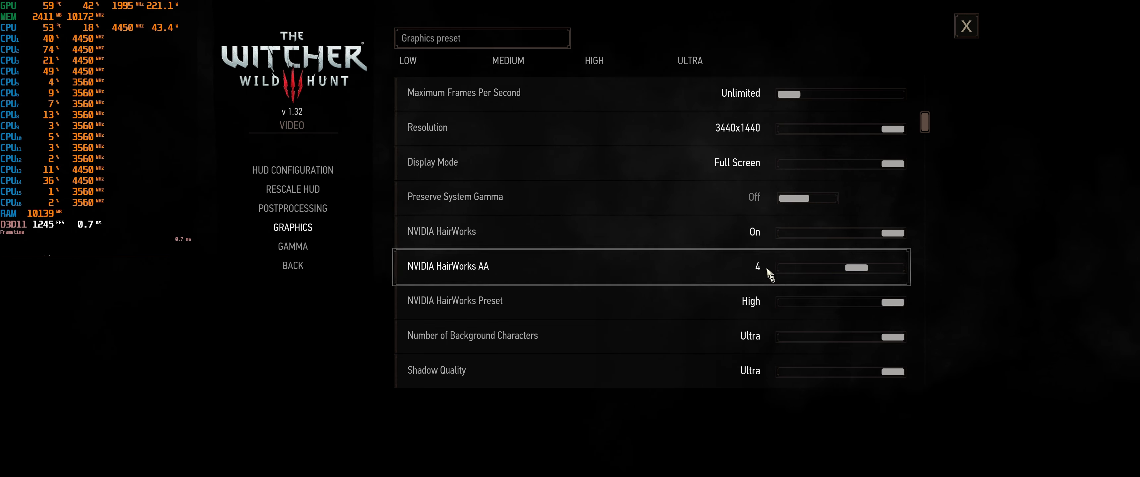
pyautogui.scroll(-3)
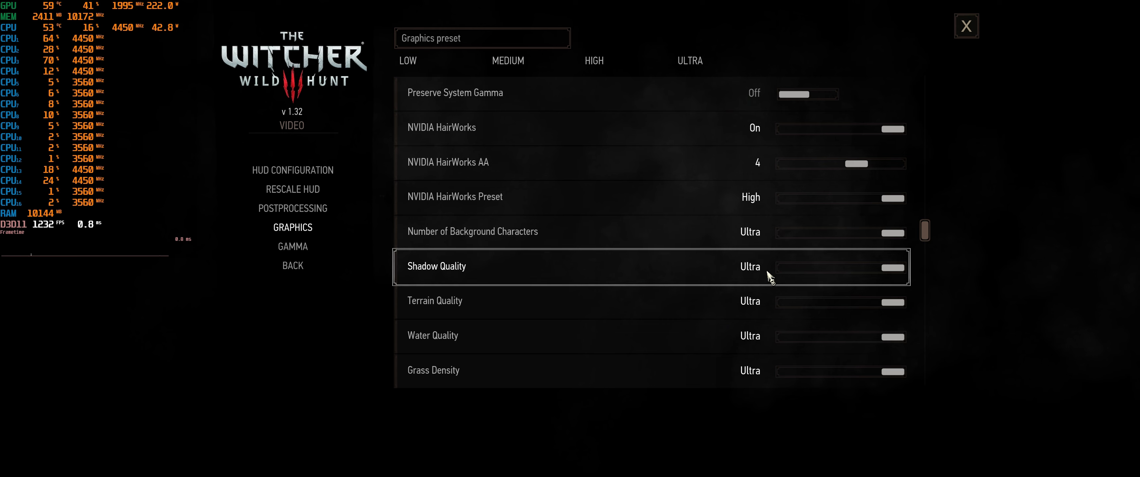
pyautogui.scroll(-3)
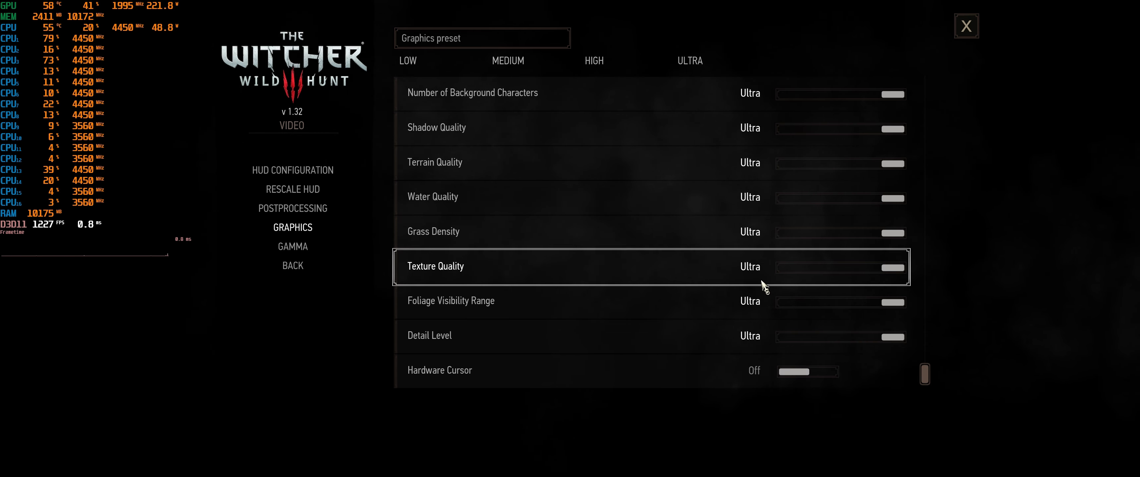
pyautogui.moveTo(755, 336)
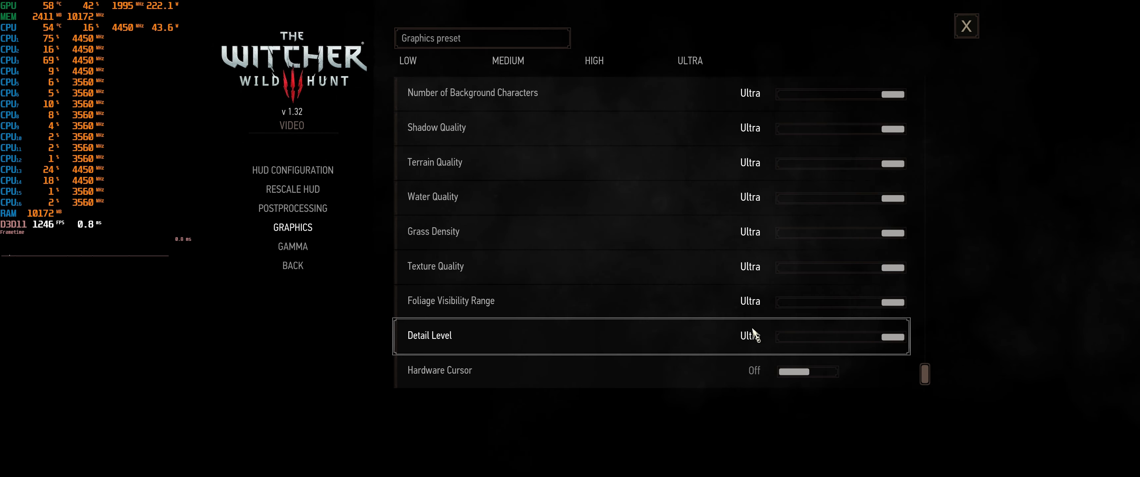
pyautogui.moveTo(736, 415)
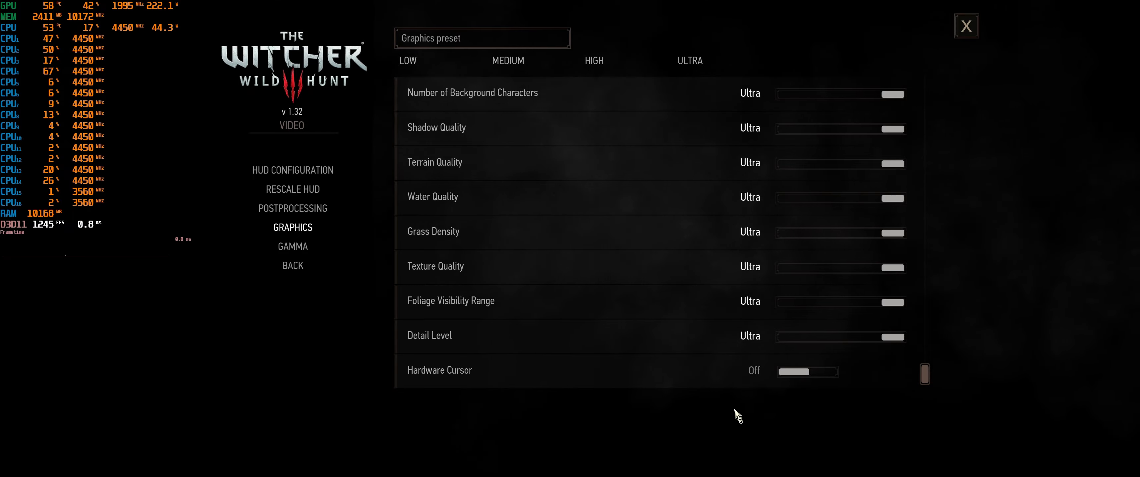